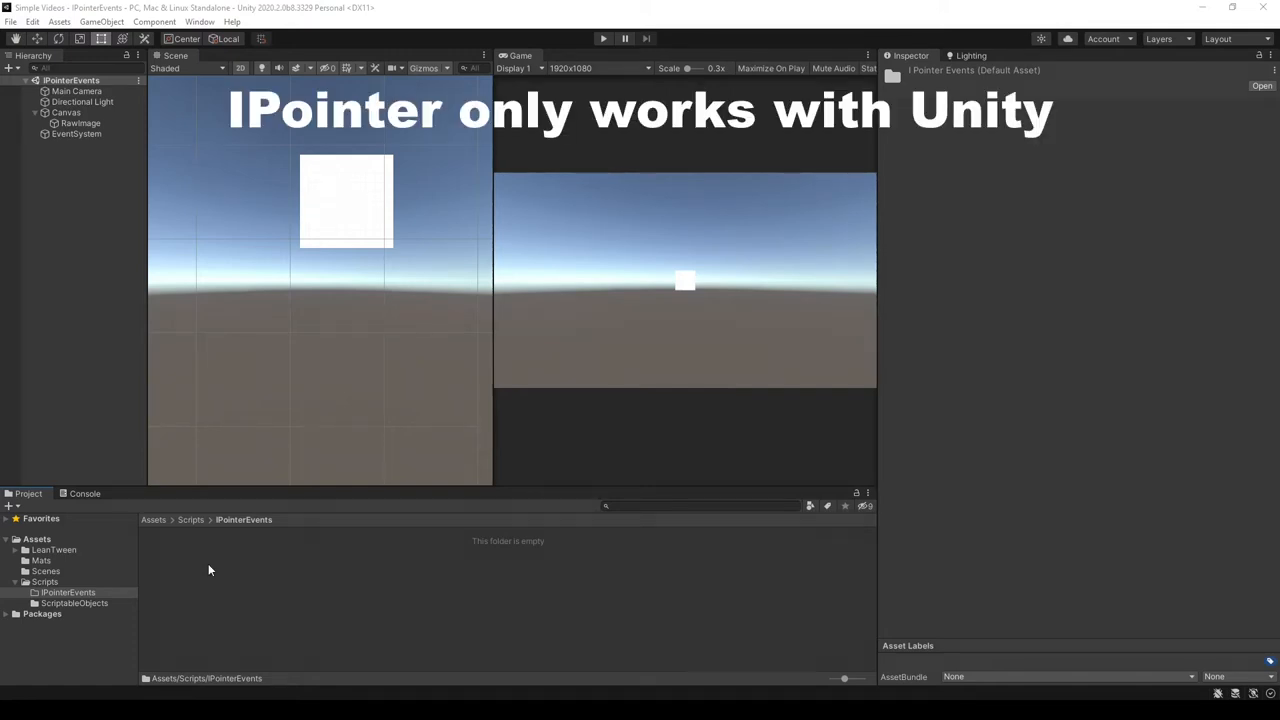
# Step: Create a new C# script named UIImage in Assets/Scripts/IPointerEvents
pyautogui.rightClick(210, 570)
pyautogui.write('UI')
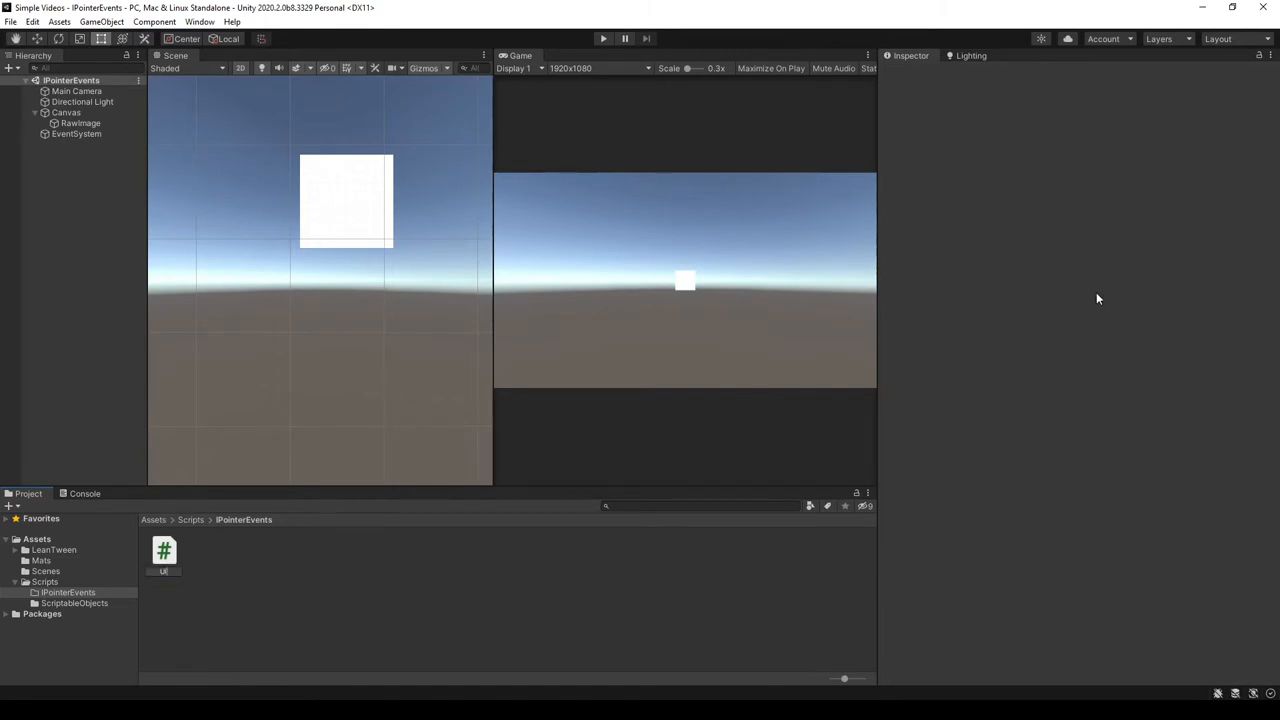
pyautogui.click(164, 550)
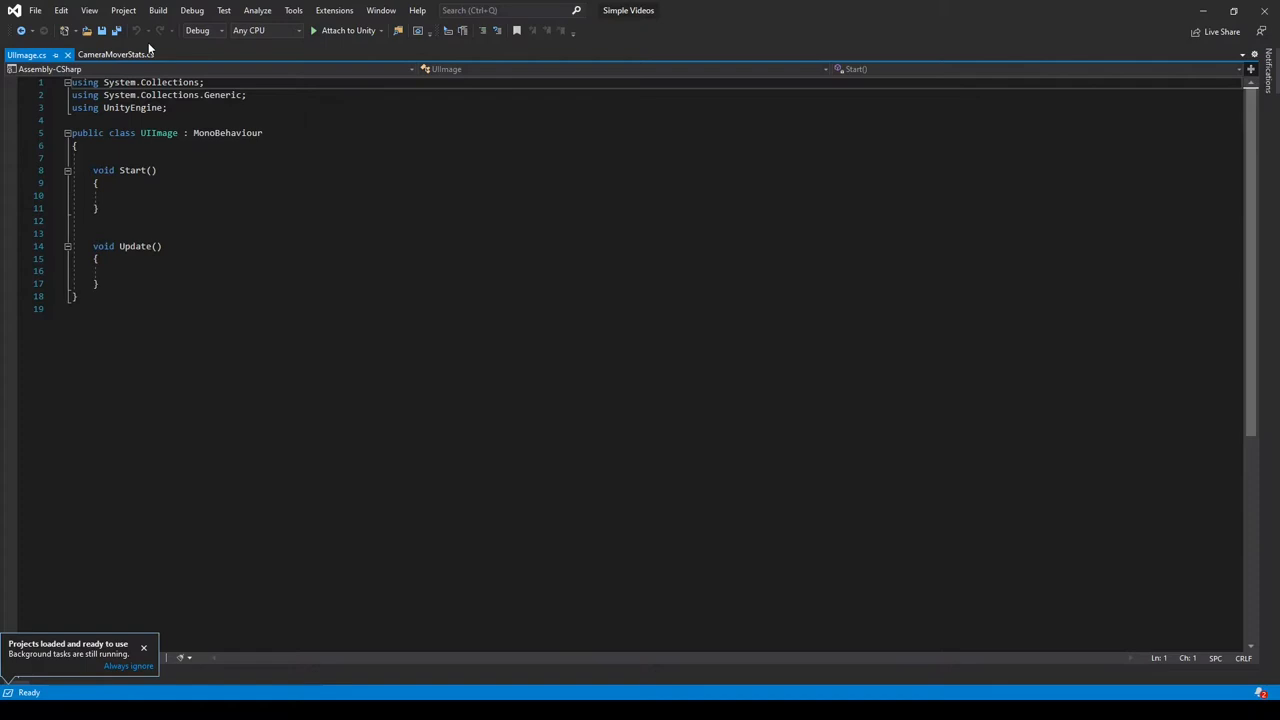
# Step: Import UnityEngine.EventSystems and add IPointerClickHandler, IPointerEnterHandler and IPointerExitHandler to UIImage
pyautogui.write('using UnityEngine')
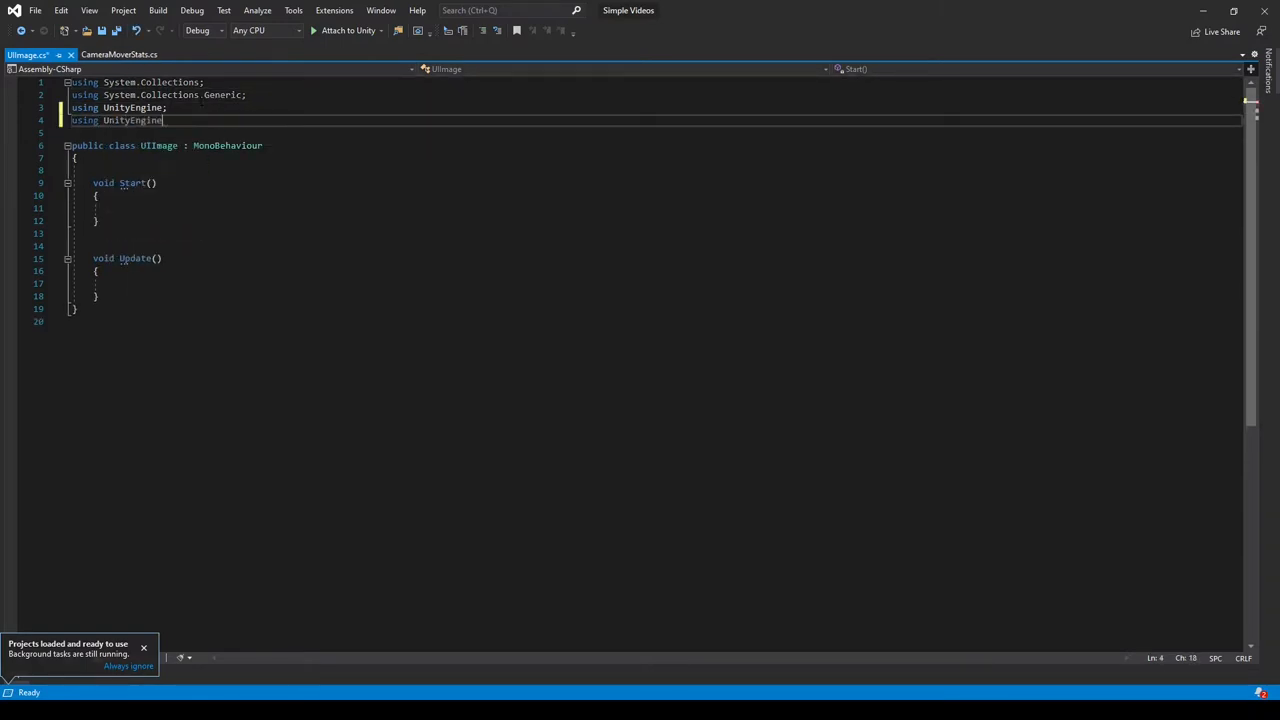
pyautogui.write('.EventSystems')
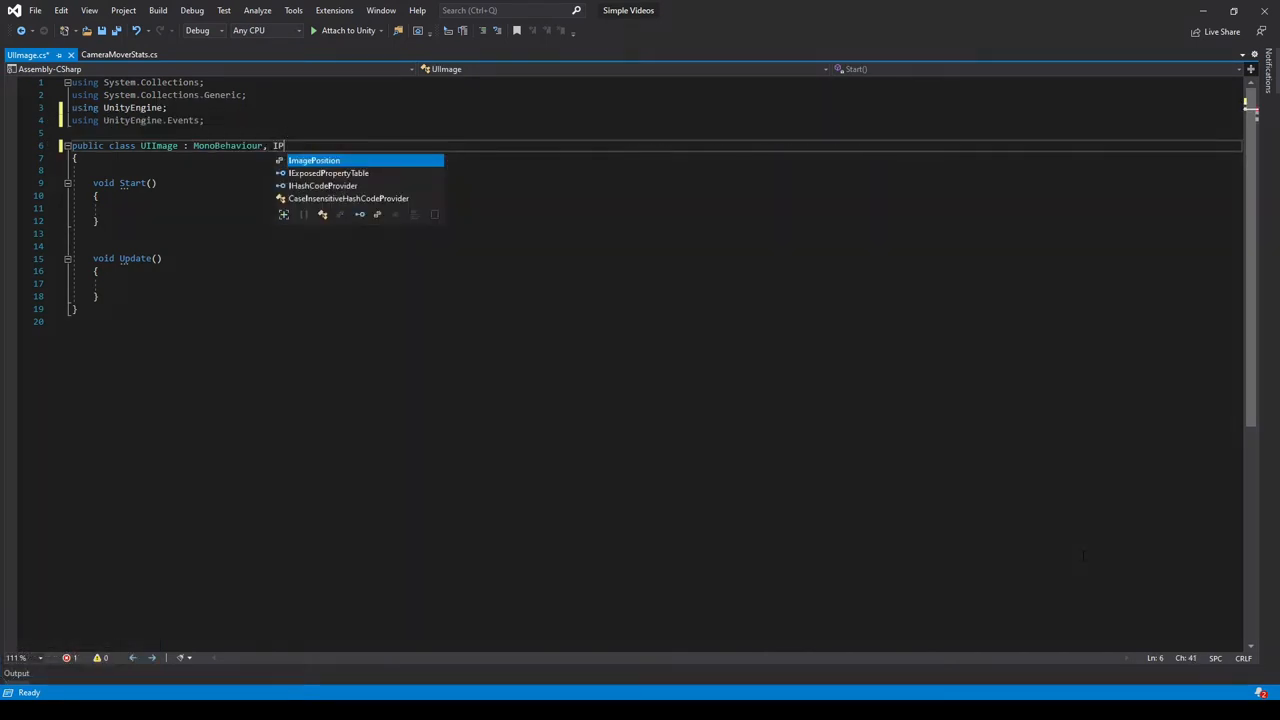
pyautogui.press('Backspace')
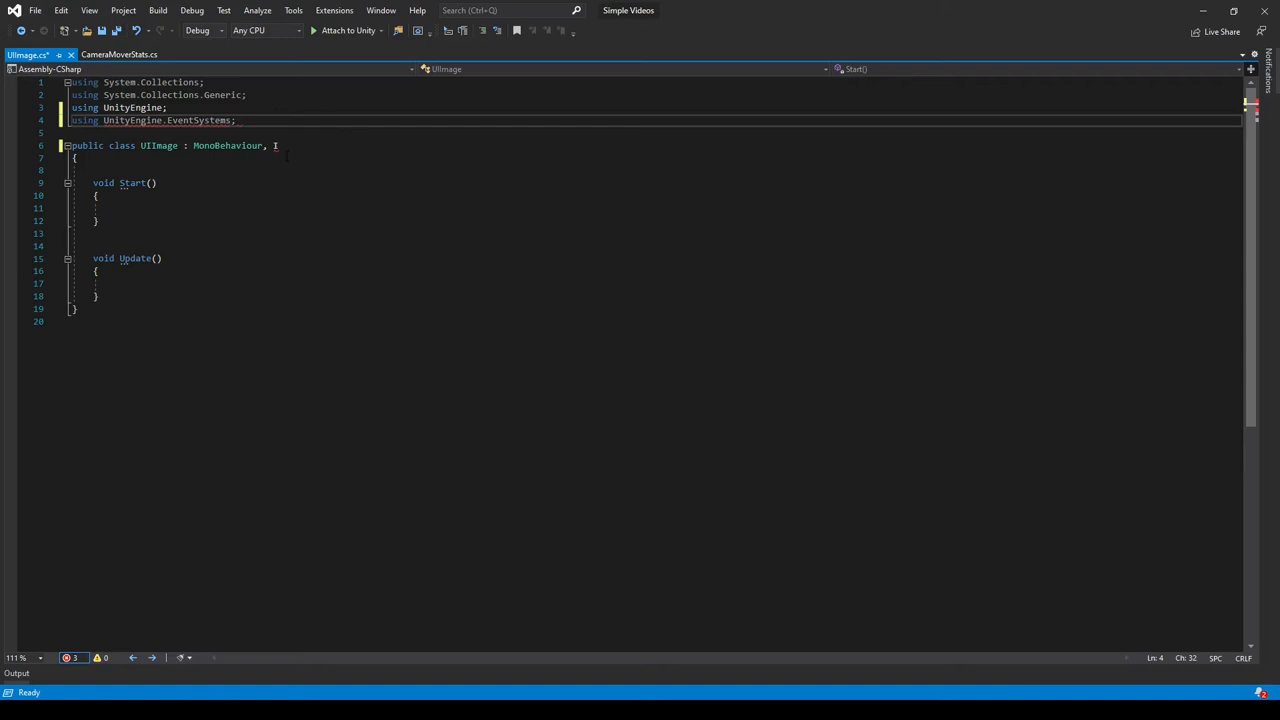
pyautogui.write('PointerClickHandler,')
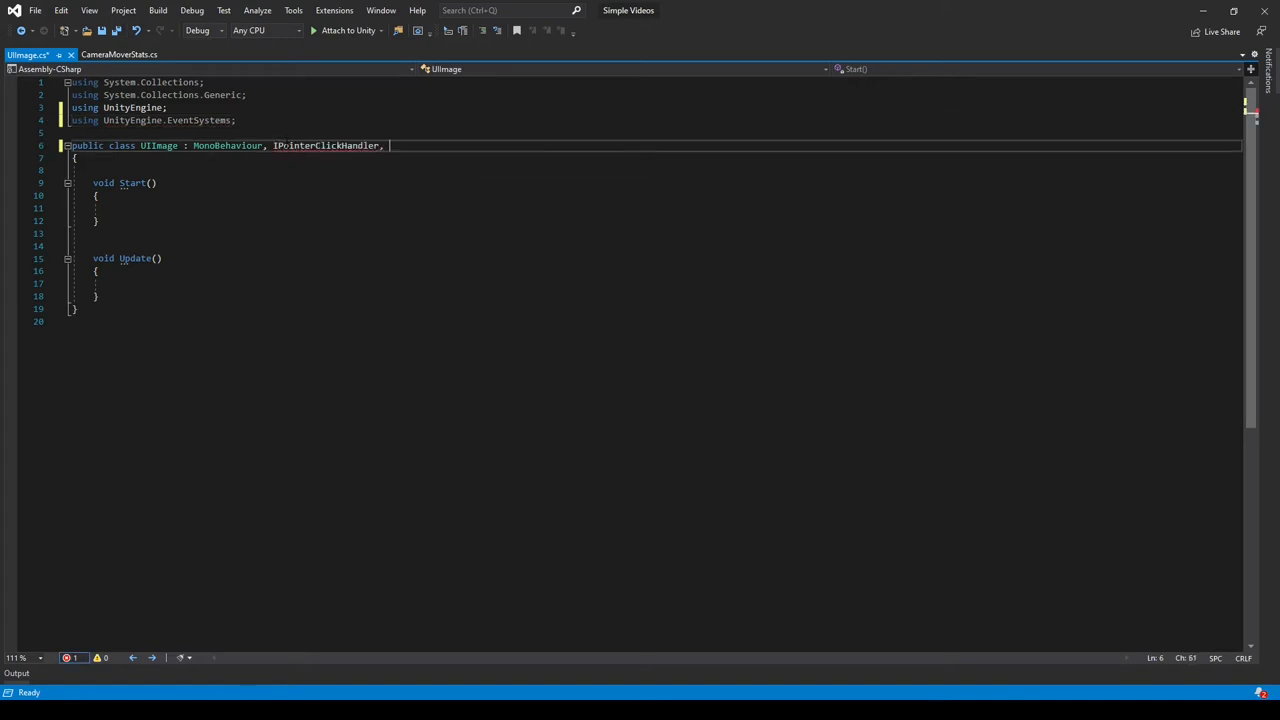
pyautogui.write('Ip')
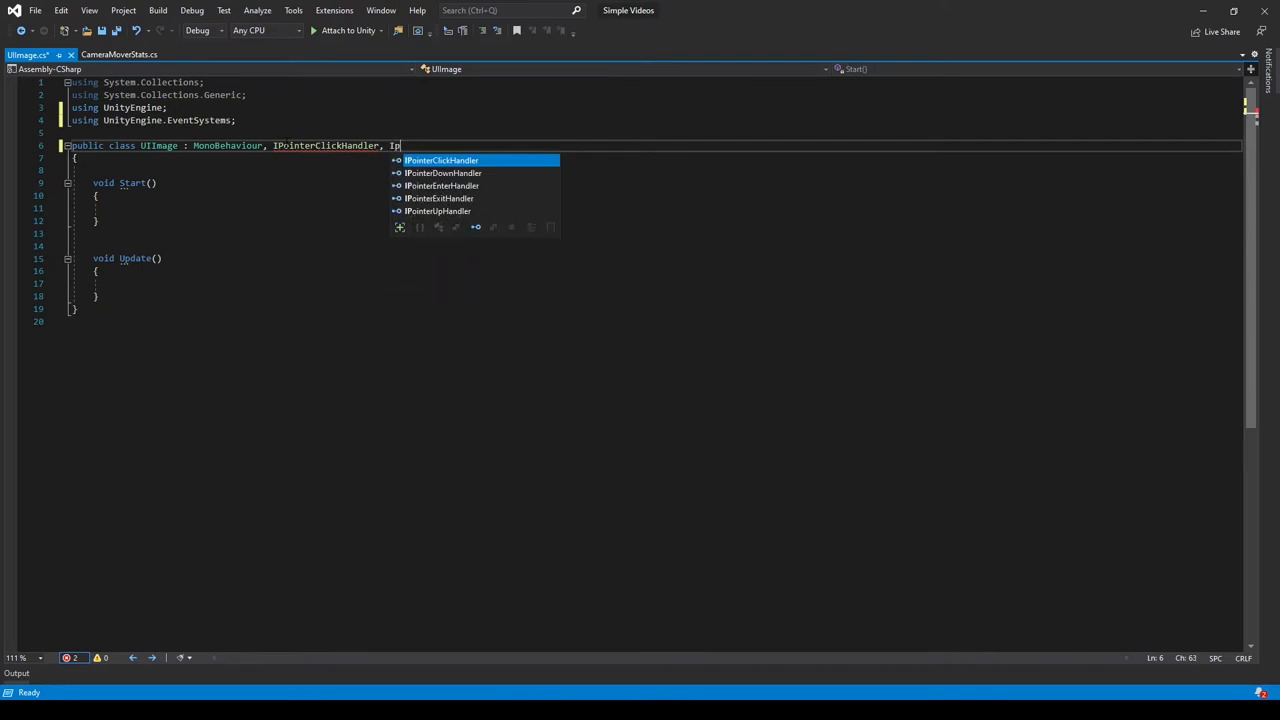
pyautogui.write('IPointerEnterHandler, IPointerExitHandler')
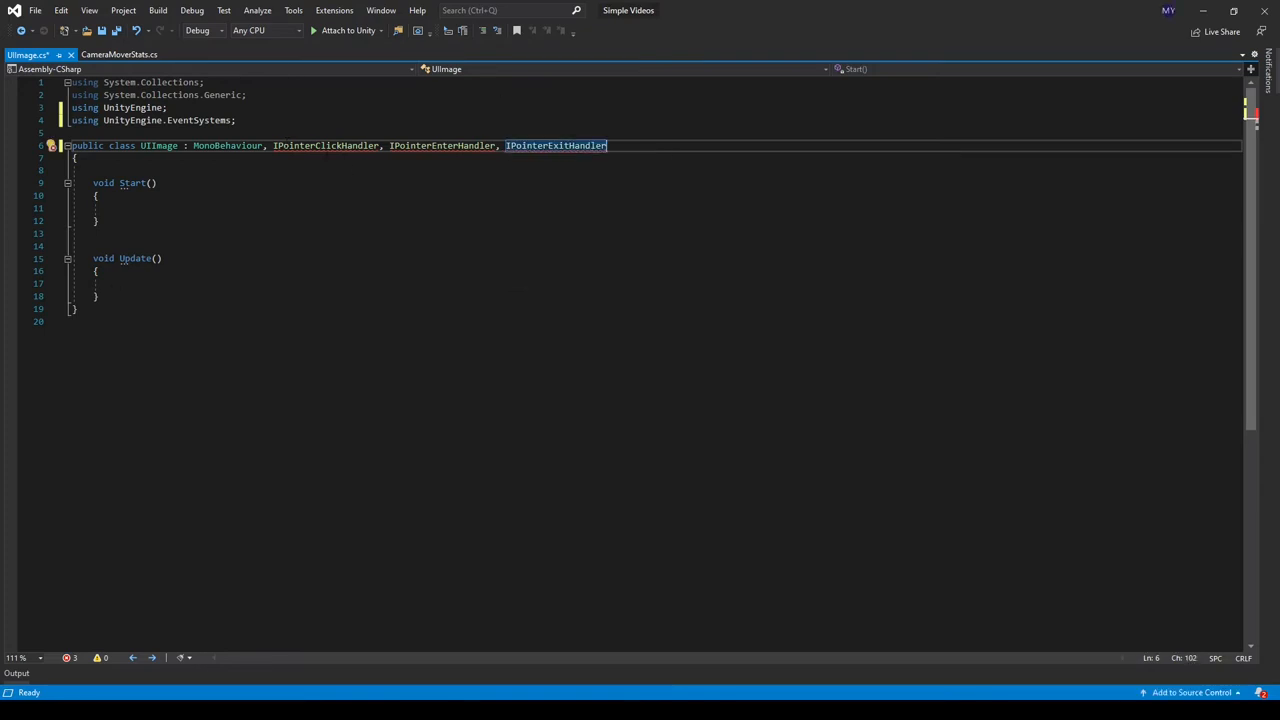
# Step: Generate the pointer handler method stubs via Quick Actions and delete Start and Update
pyautogui.click(325, 145)
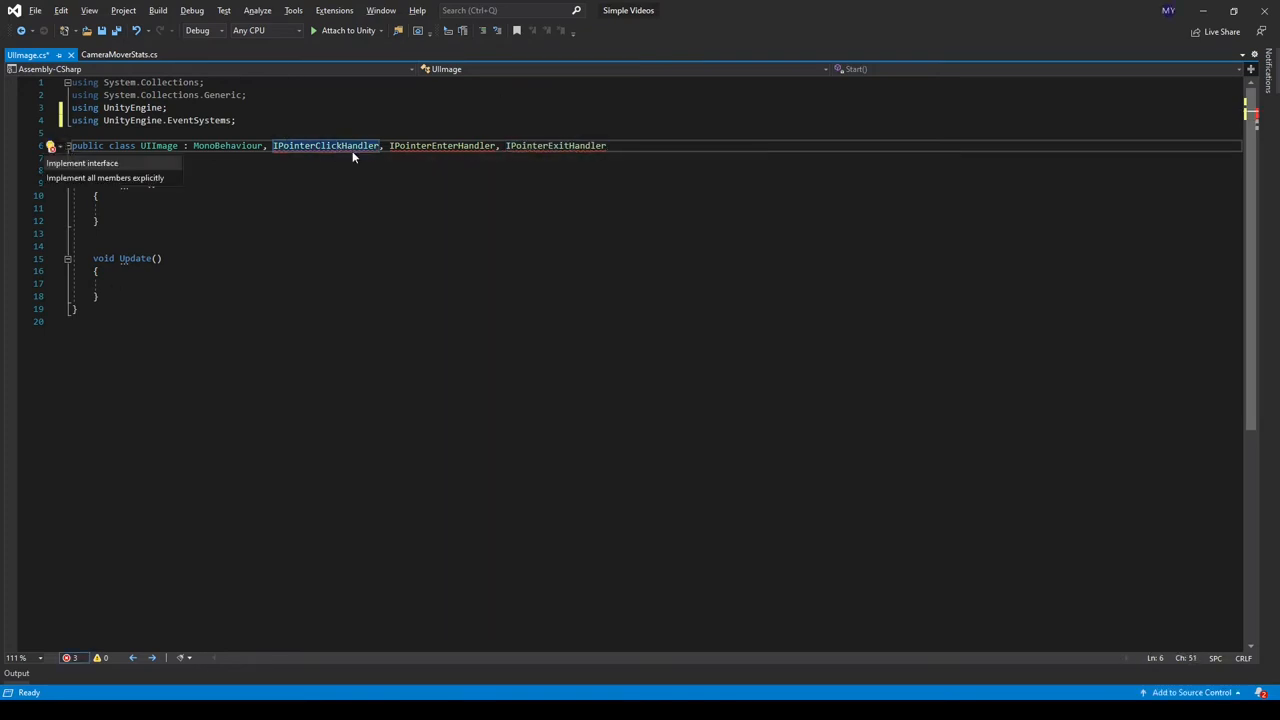
pyautogui.click(82, 163)
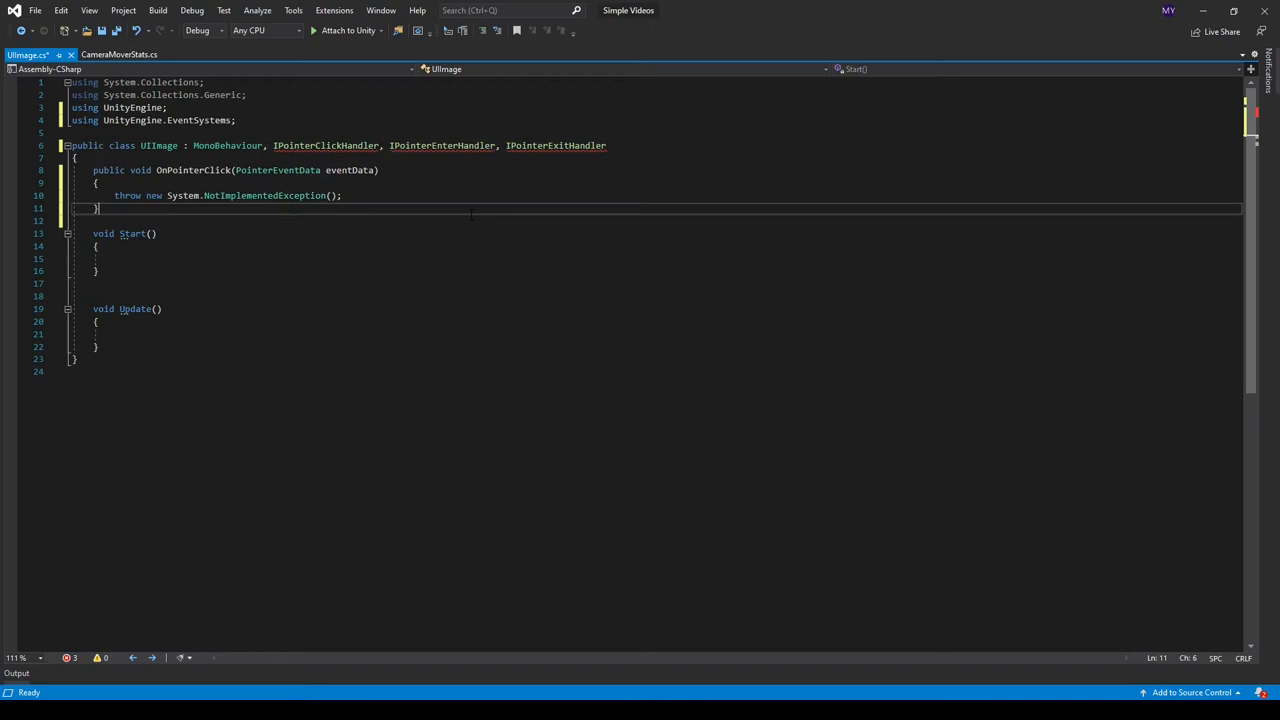
pyautogui.click(442, 145)
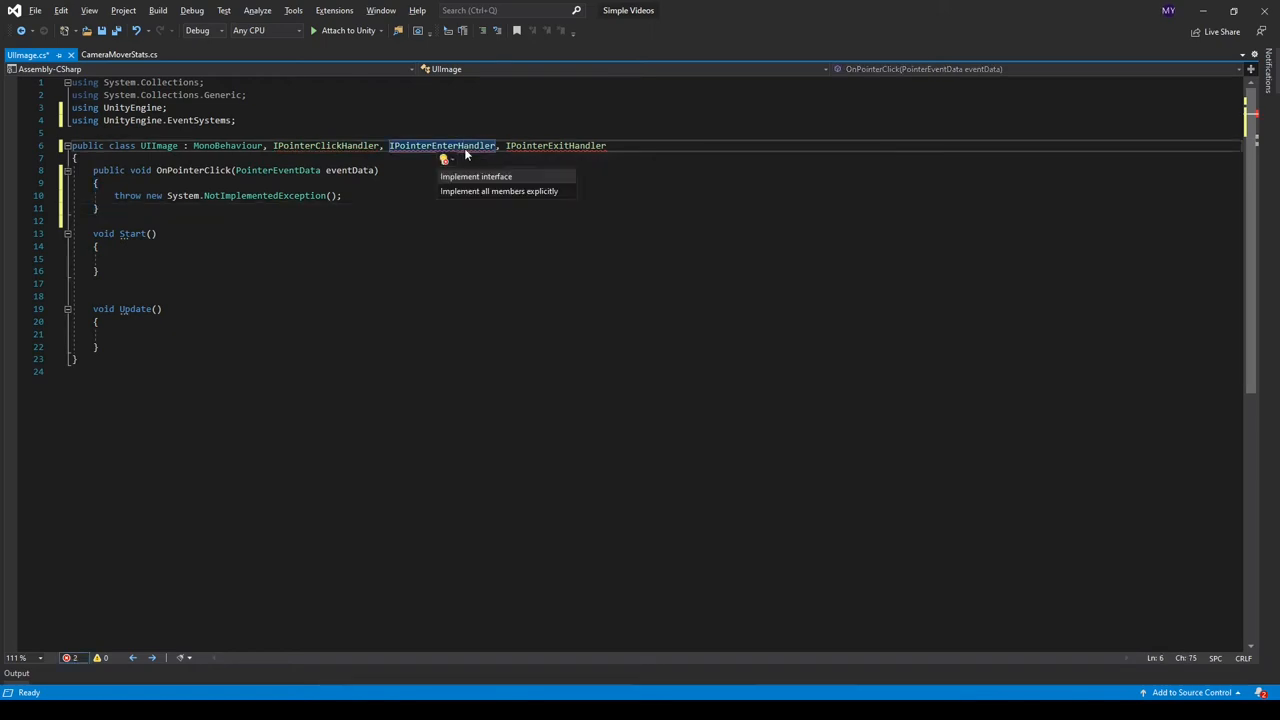
pyautogui.click(475, 176)
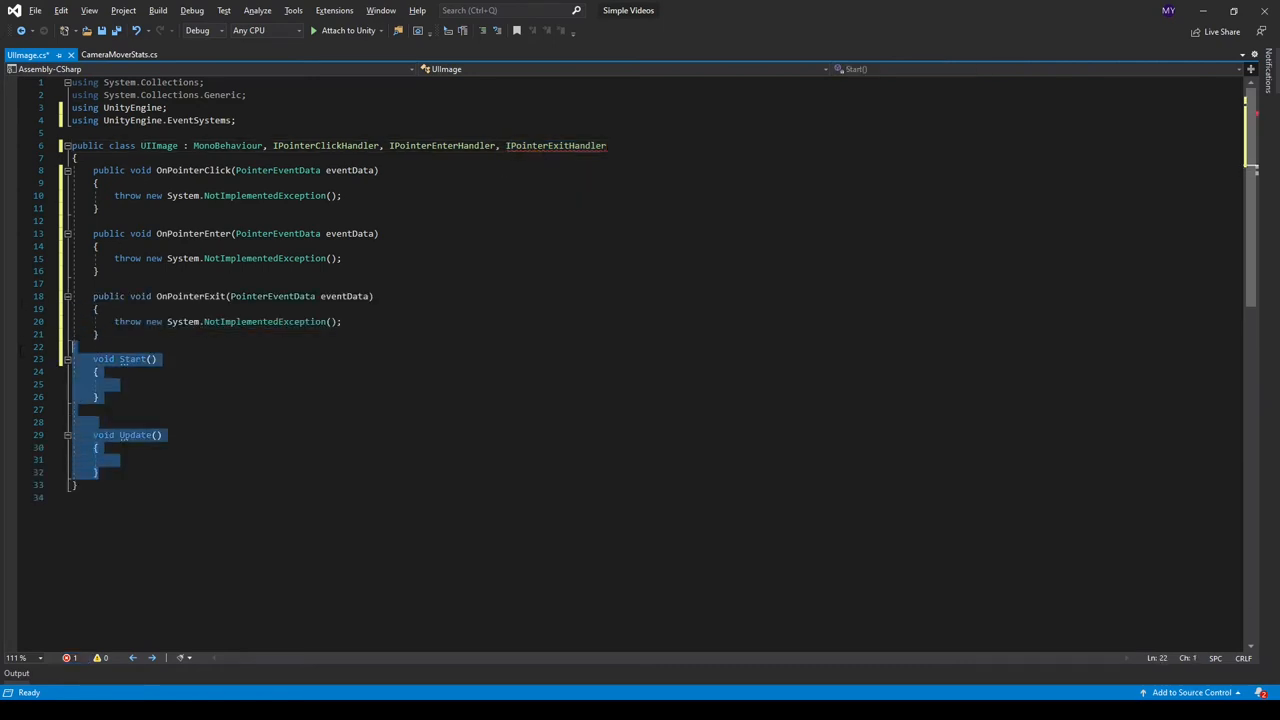
pyautogui.press('Delete')
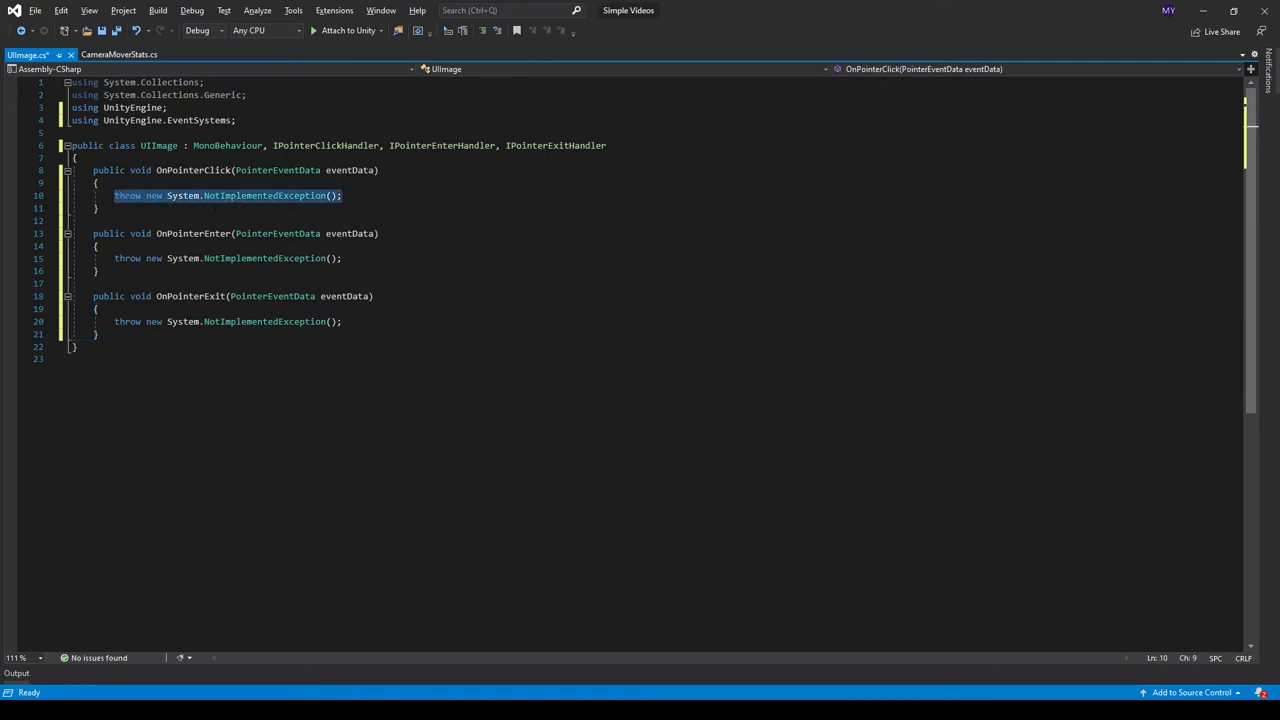
# Step: Make OnPointerClick log "The UI Was Clicked" with Debug.Log
pyautogui.write('Debug.Log("')
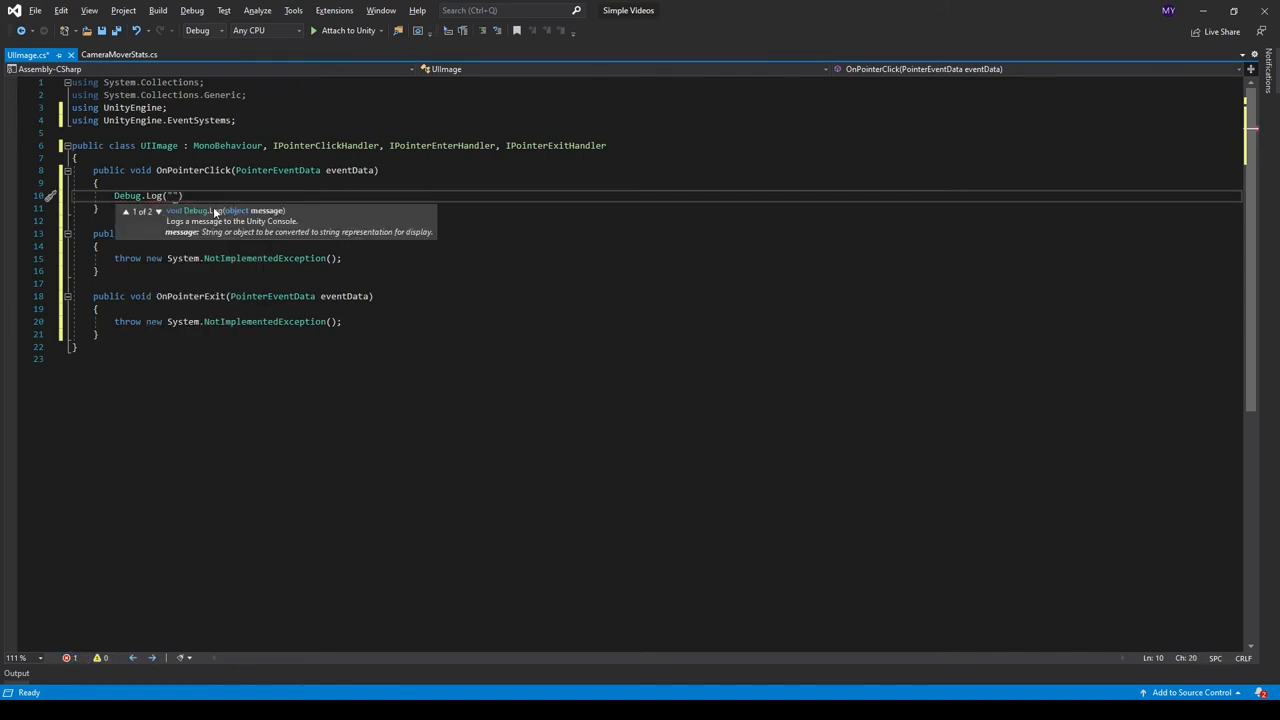
pyautogui.write('The')
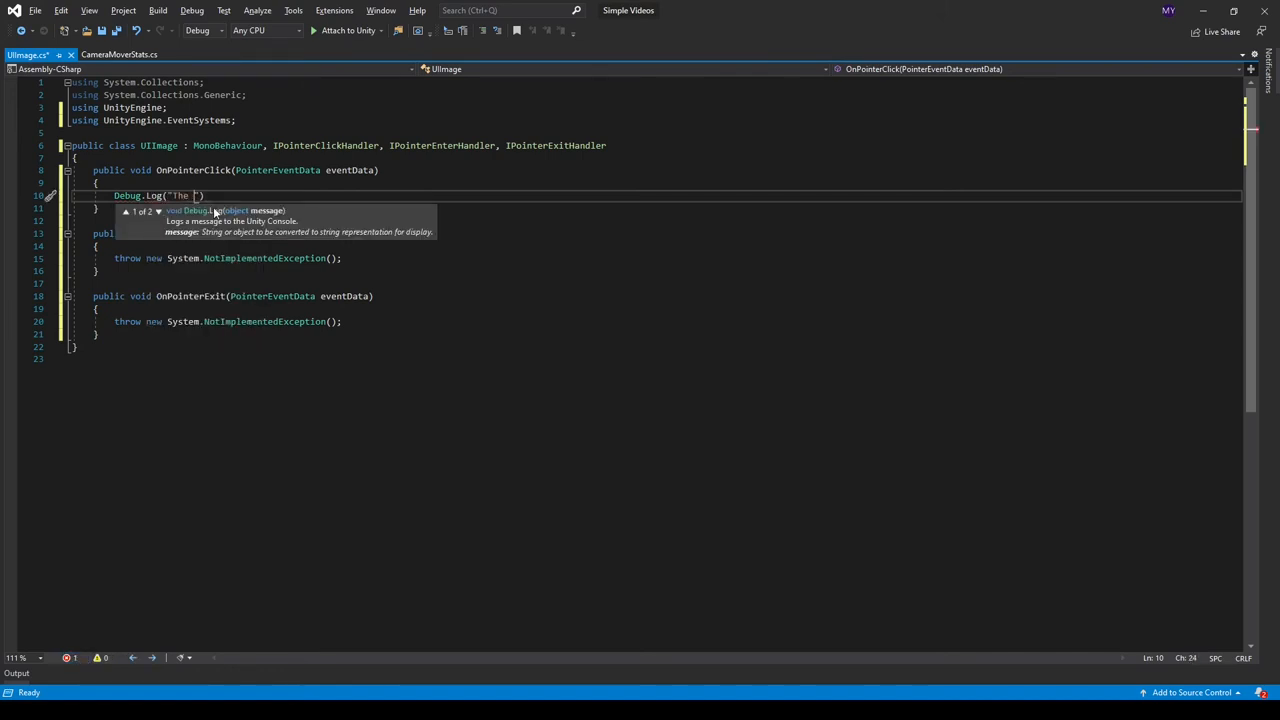
pyautogui.write('UI Was Clicked')
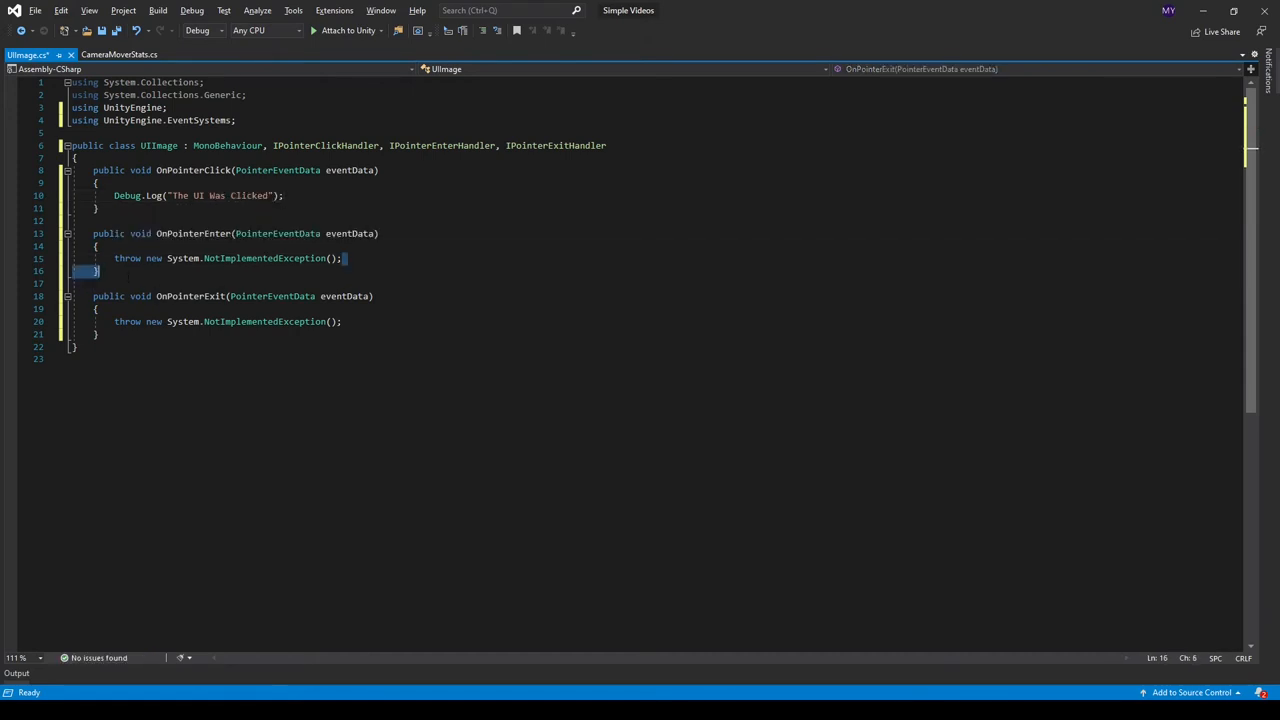
# Step: Make OnPointerEnter log "The UI Was Enterd" and begin a Debug call in OnPointerExit
pyautogui.write('Debug.')
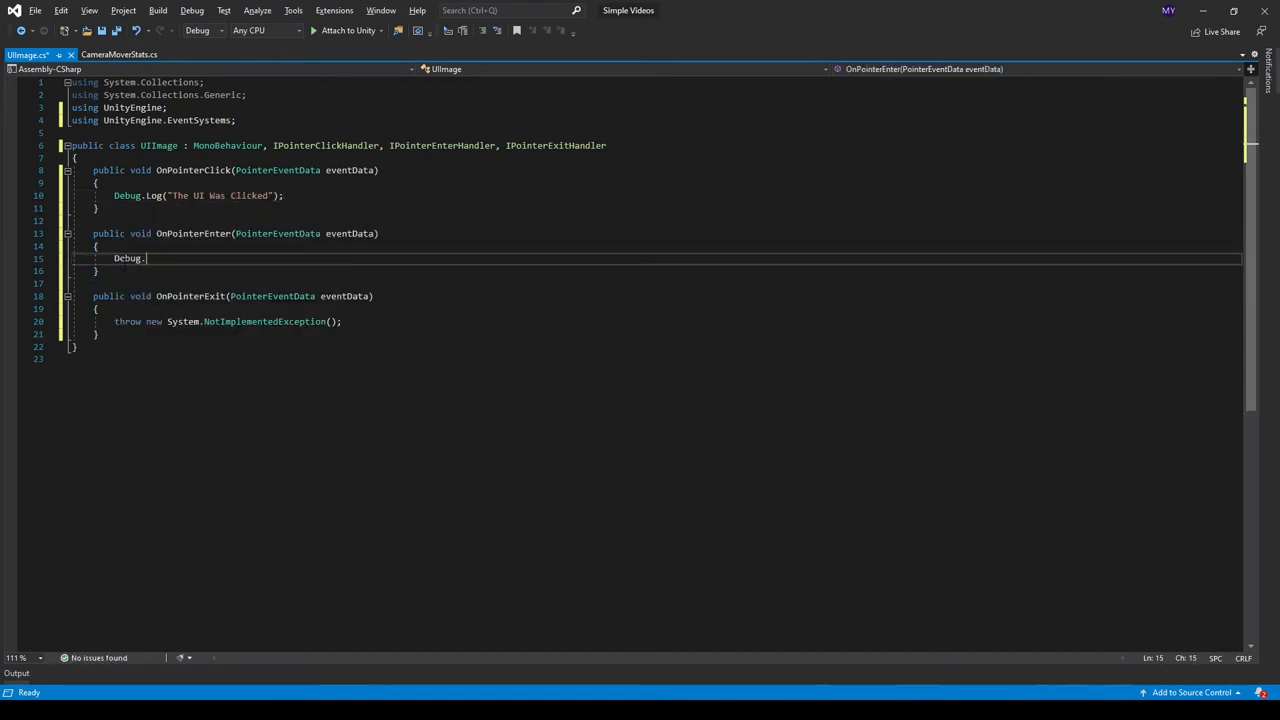
pyautogui.write('LogEx')
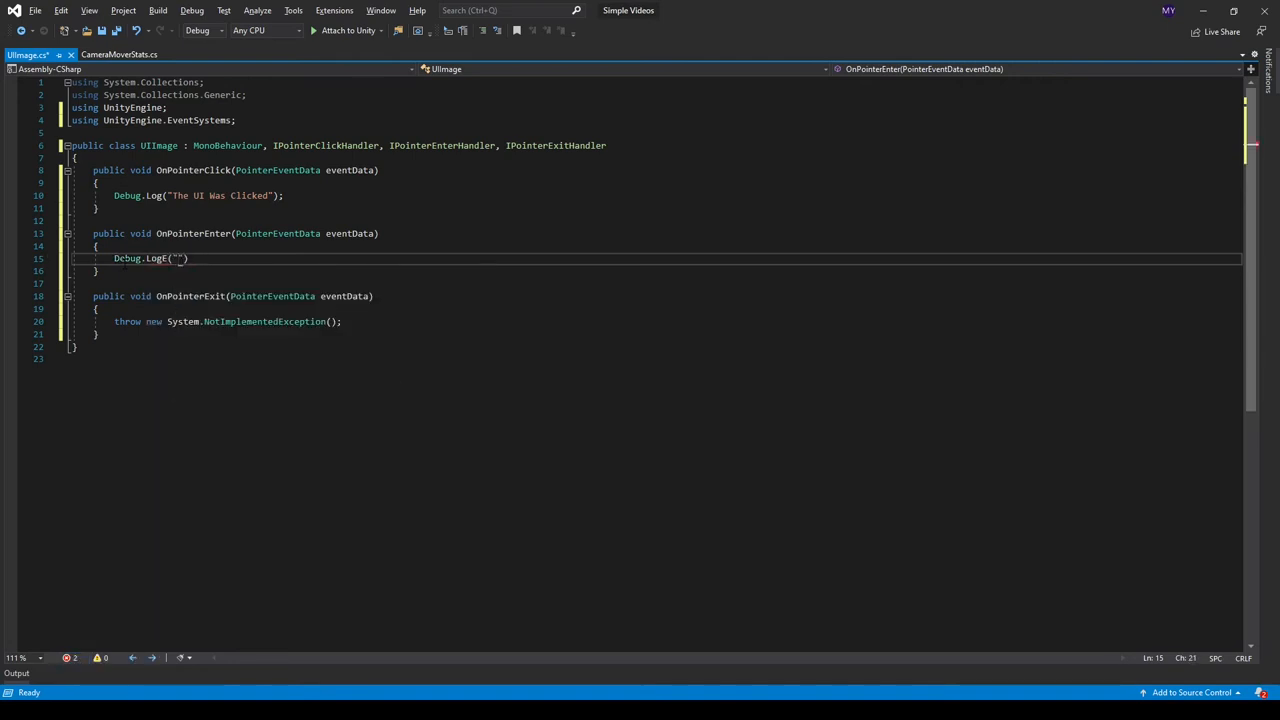
pyautogui.write('The UI Was Entered')
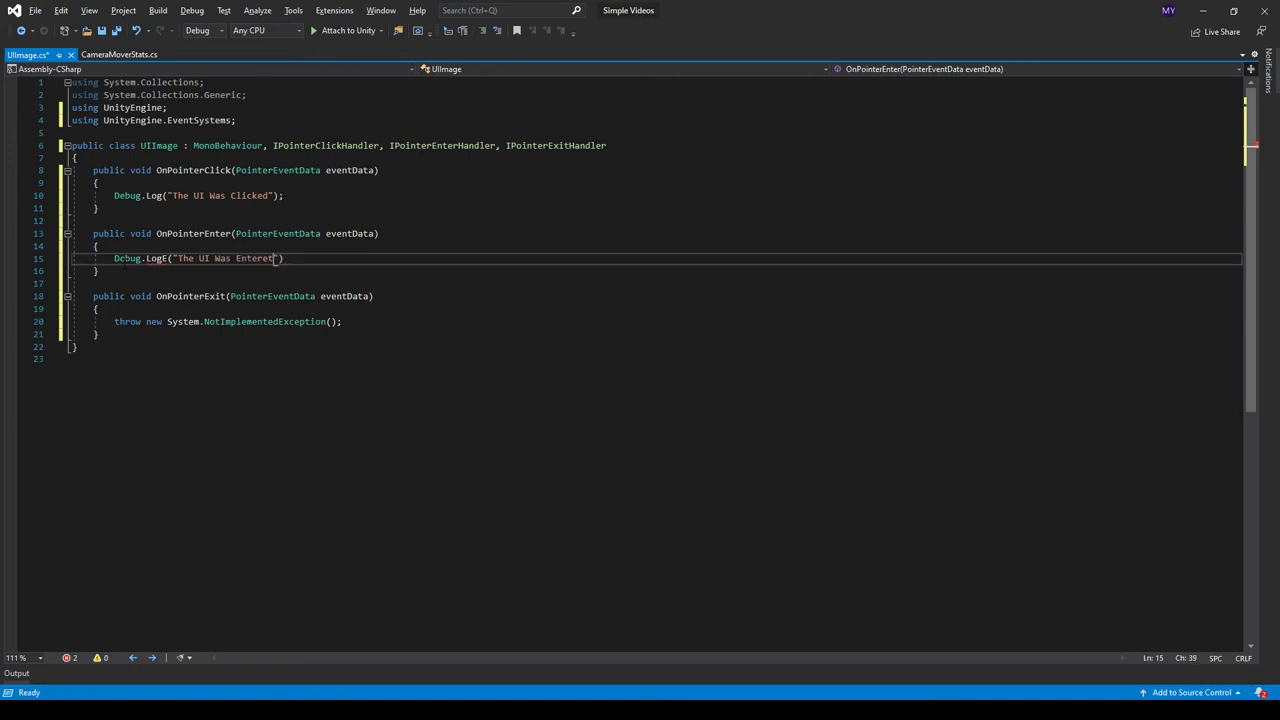
pyautogui.press('BackSpace')
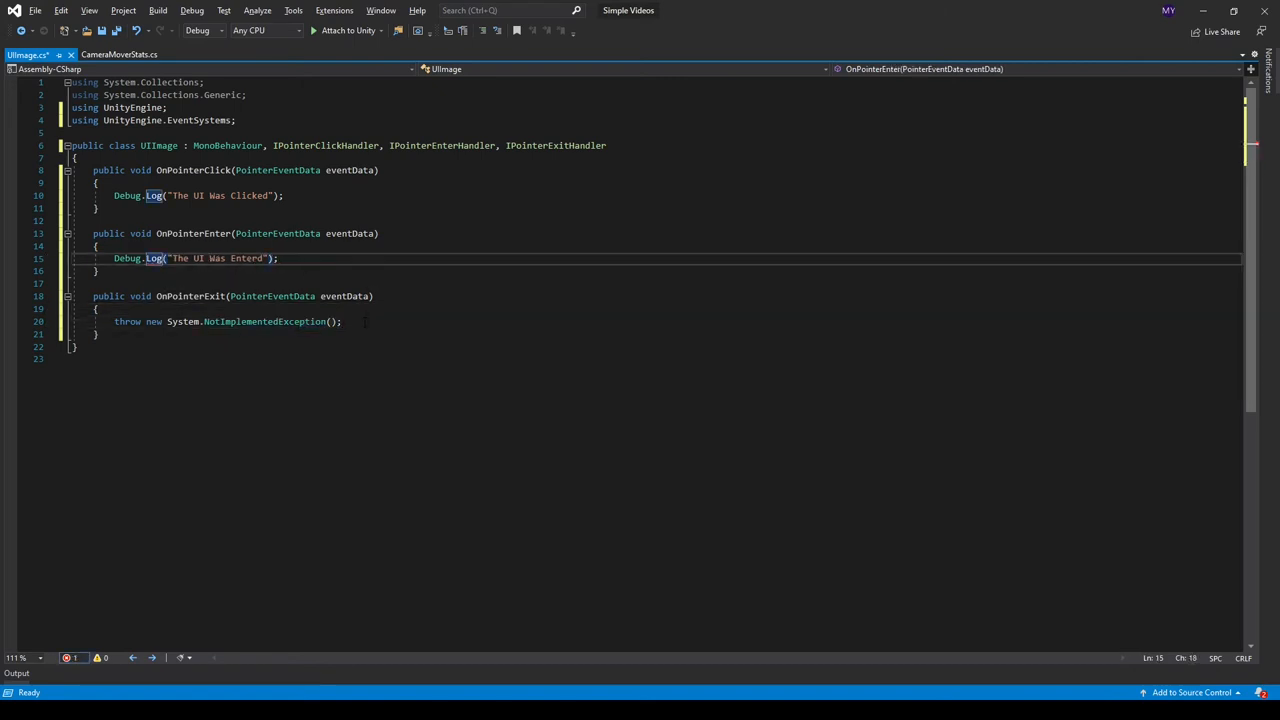
pyautogui.write('De')
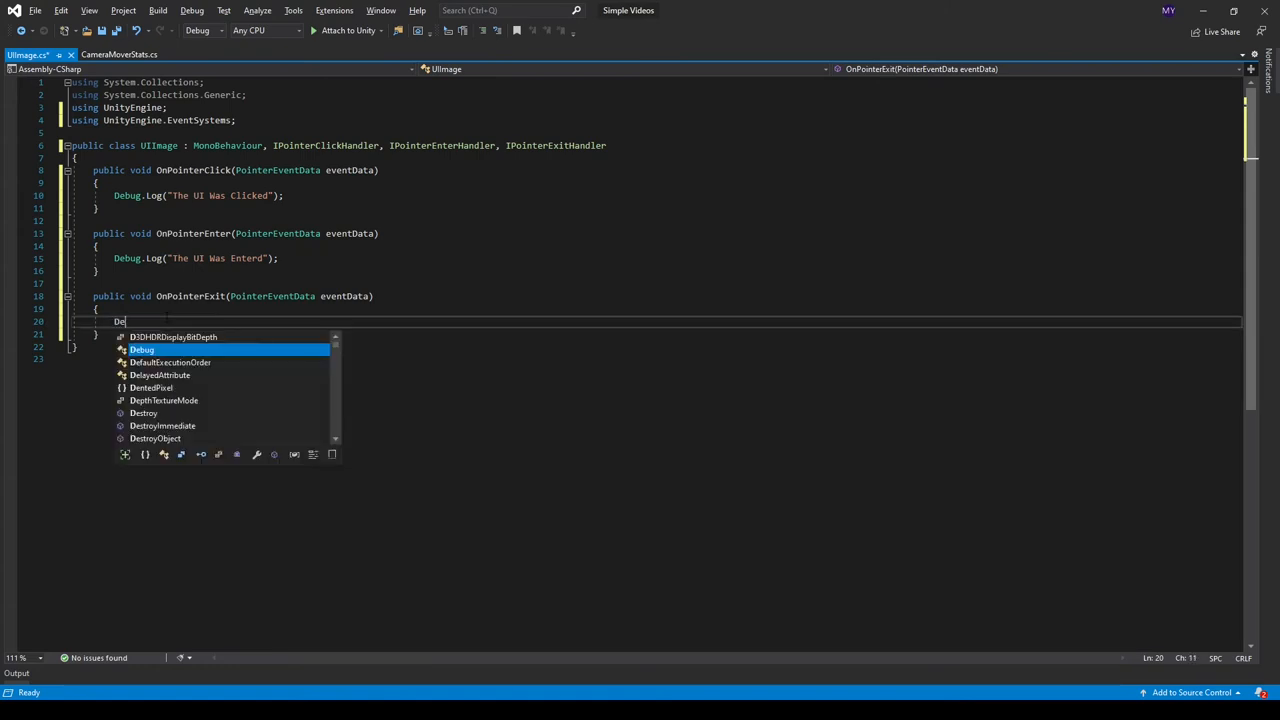
pyautogui.write('.')
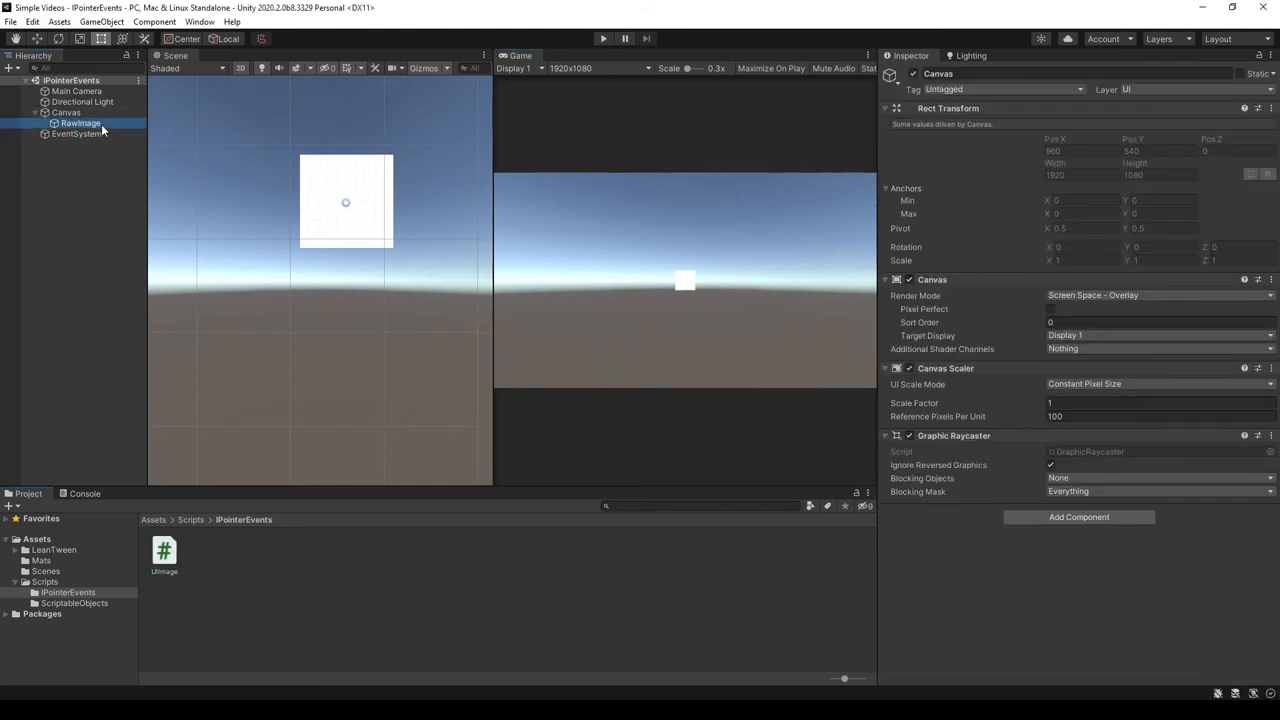
# Step: Attach UIImage to RawImage and click the white square in Play mode to test
pyautogui.click(80, 123)
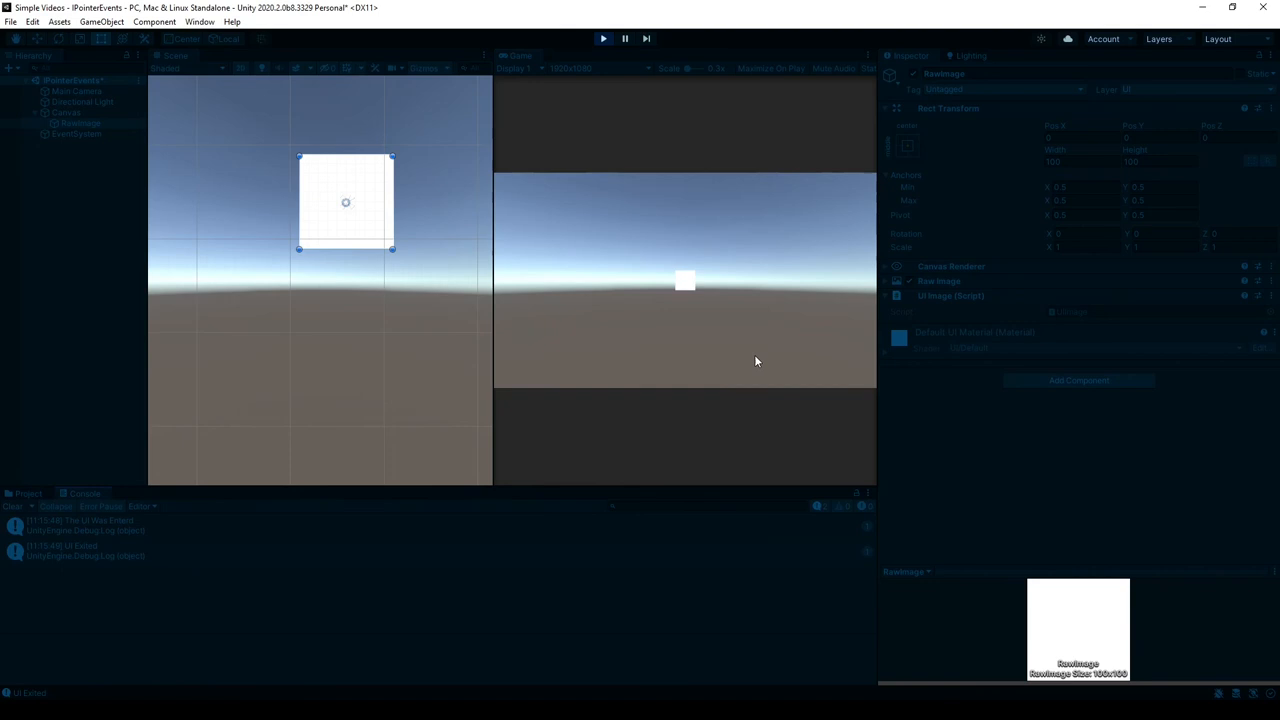
pyautogui.moveTo(687, 288)
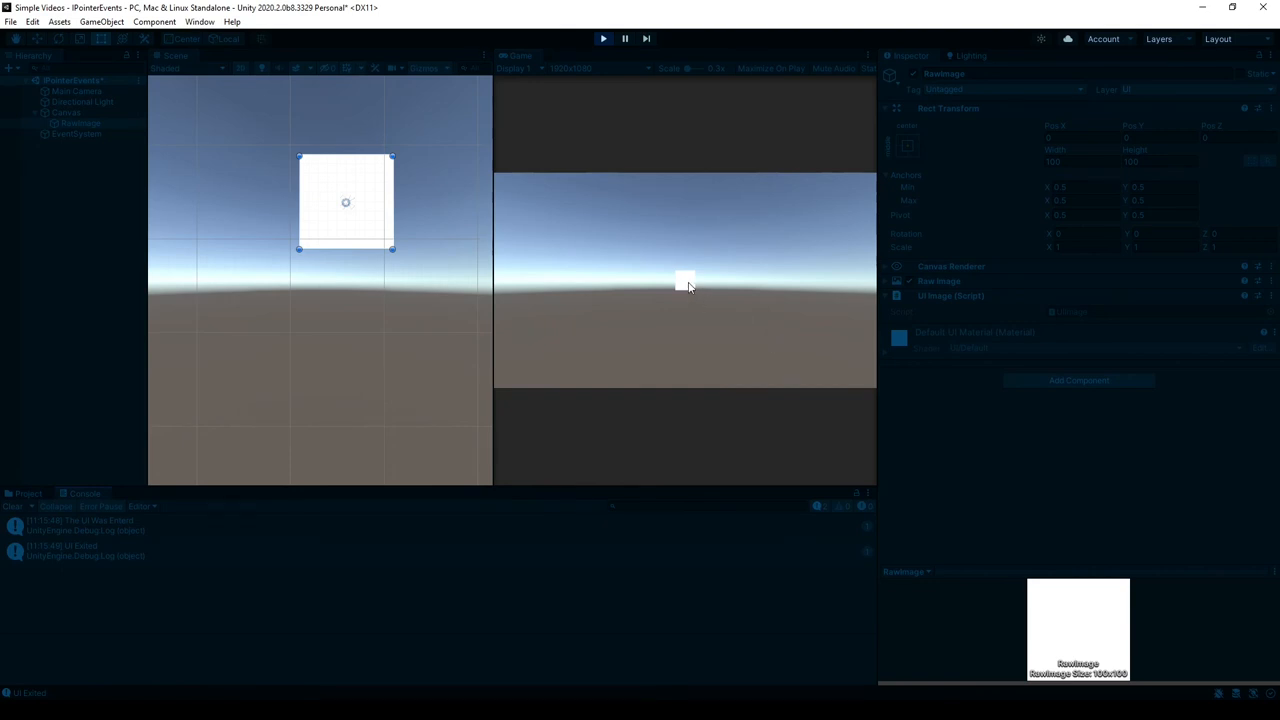
pyautogui.moveTo(685, 282)
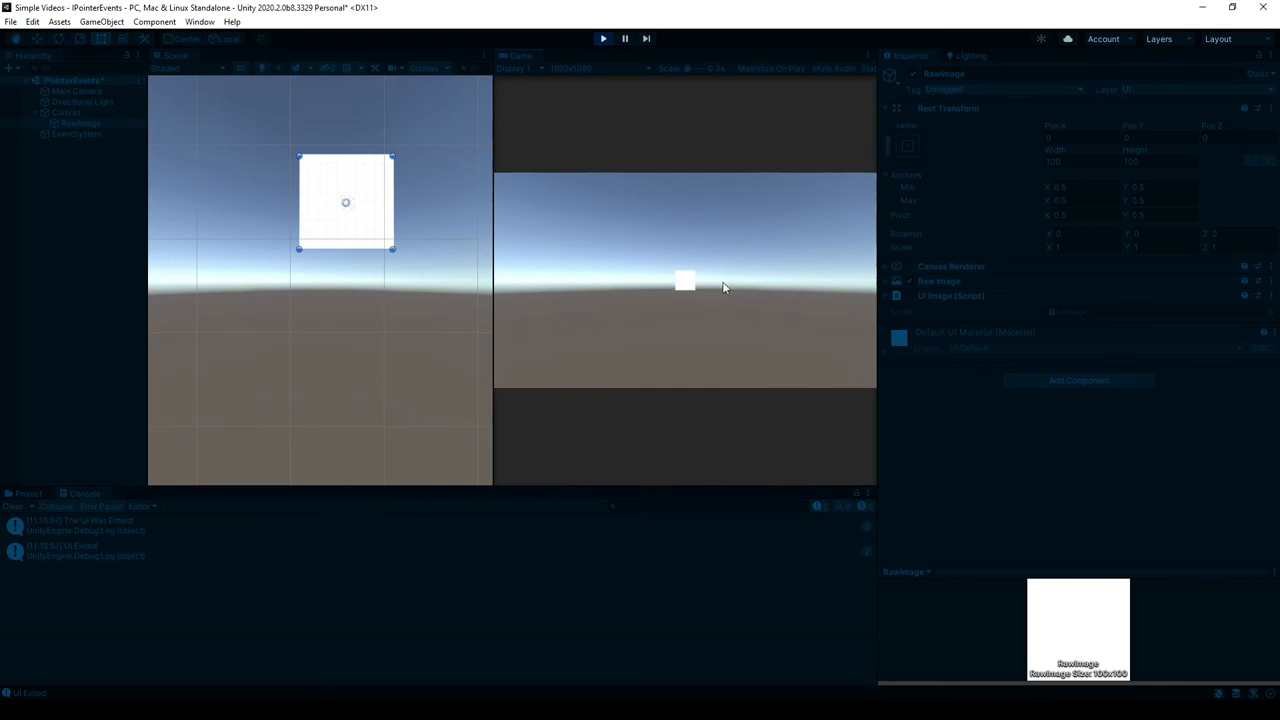
pyautogui.click(685, 280)
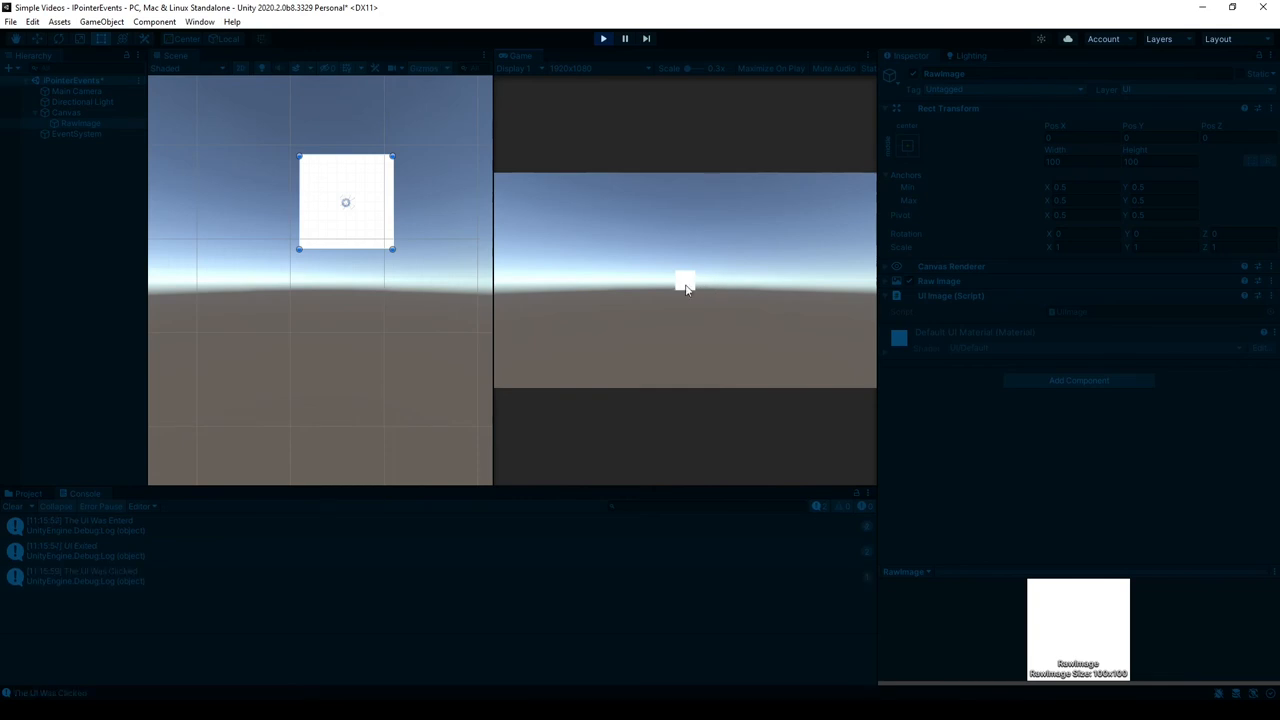